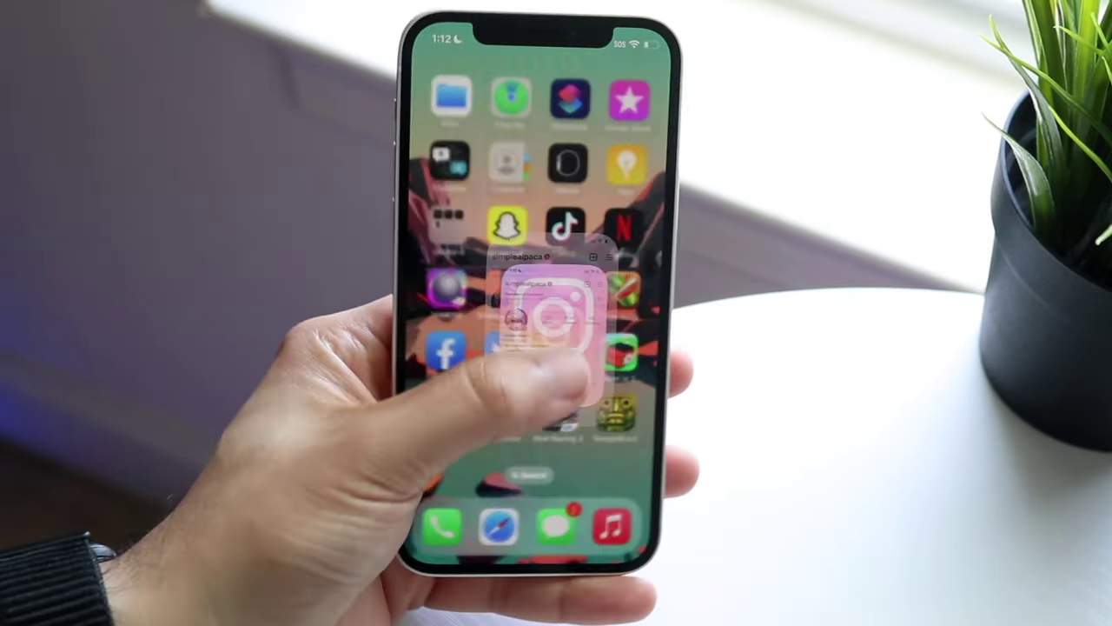
# Launch Instagram and reach its Settings page from the profile menu
pyautogui.click(549, 316)
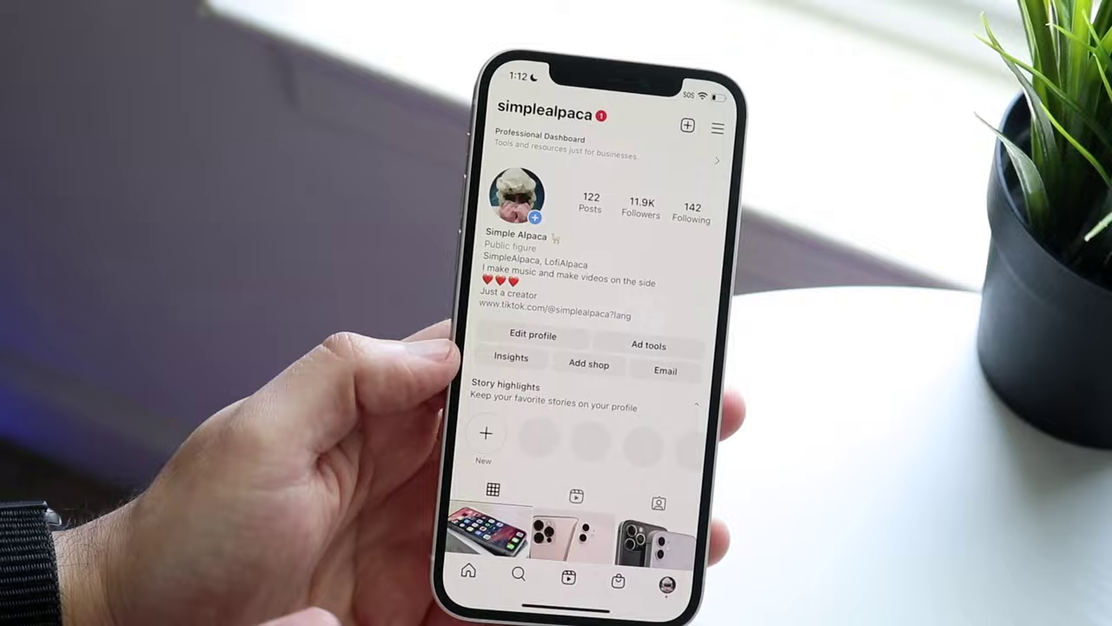
pyautogui.click(719, 125)
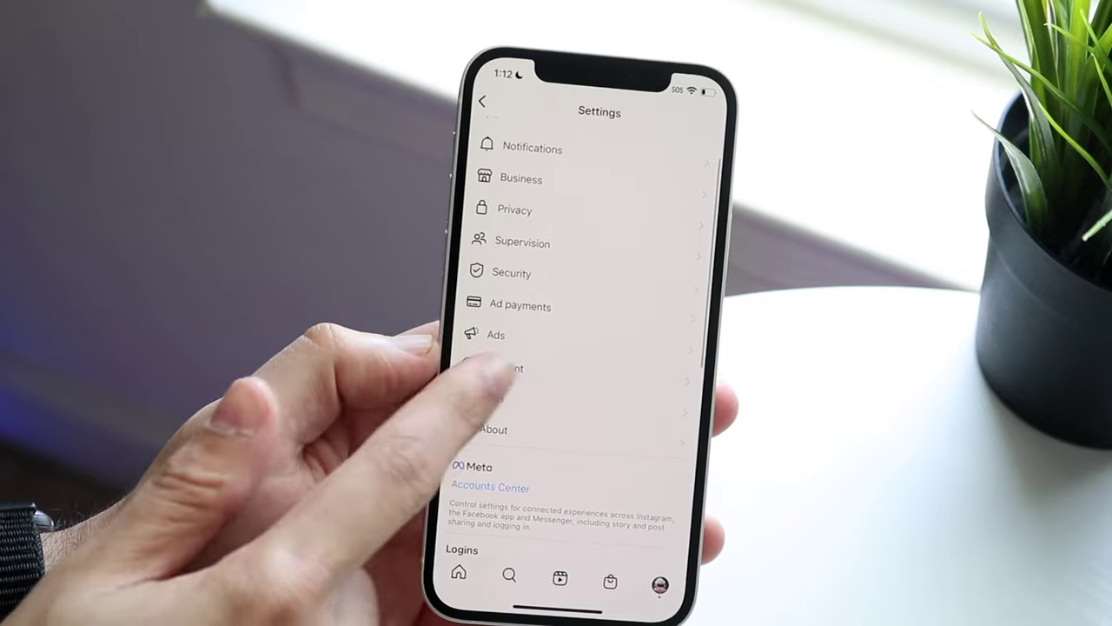
# Complete Accounts Center setup, continuing with both accounts and confirming 'Yes, finish setup'
pyautogui.click(512, 368)
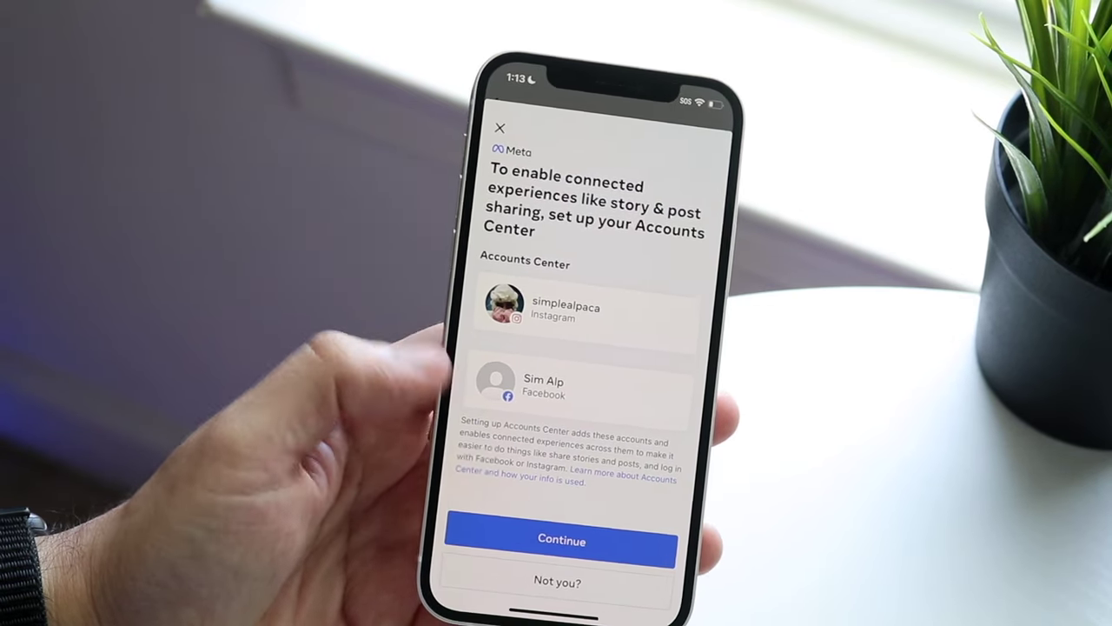
pyautogui.click(562, 538)
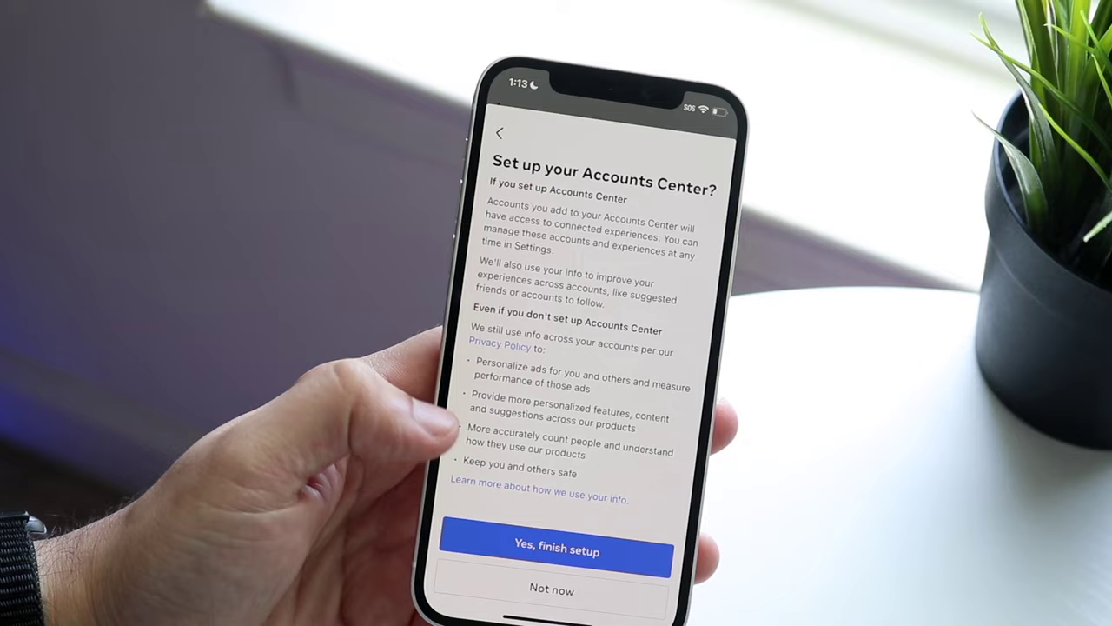
pyautogui.click(556, 547)
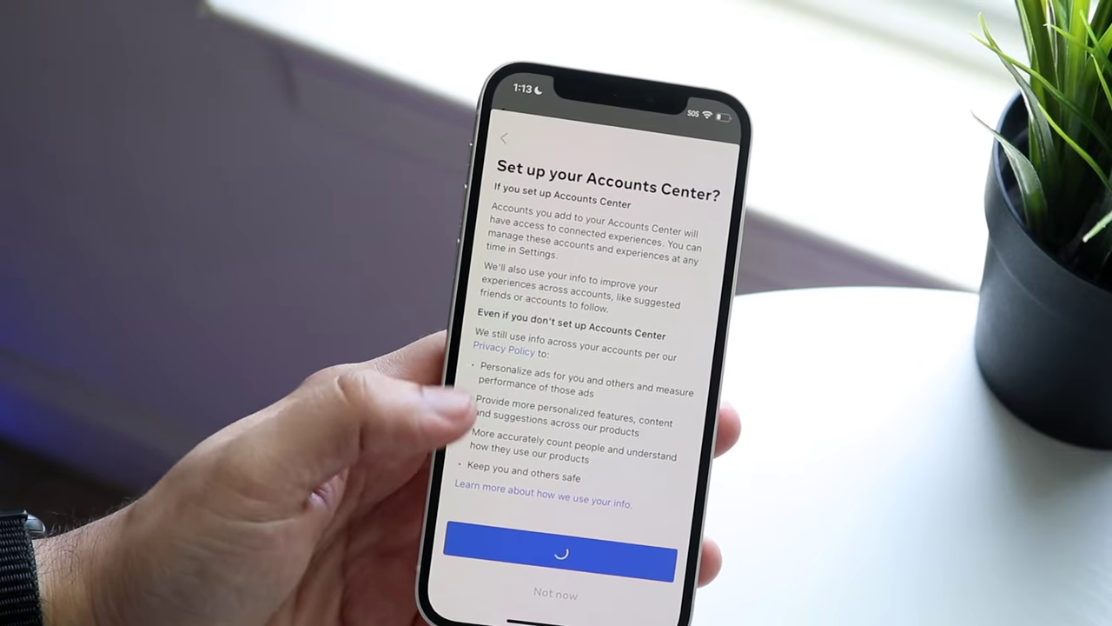